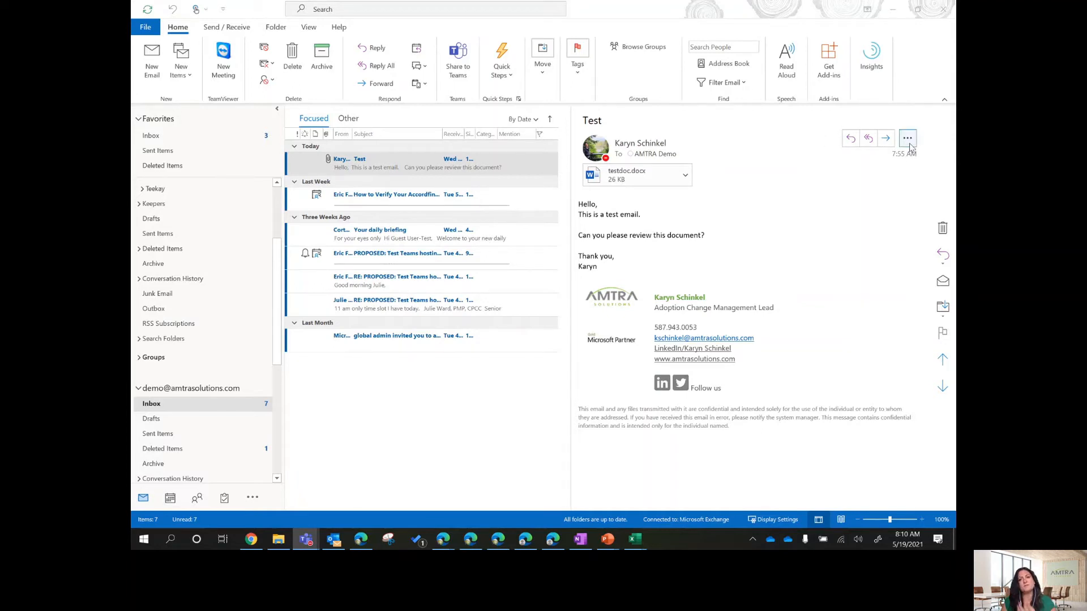
Step: Reveal the Test email's extra actions: Share to Teams, Reply with IM, Reply All with IM
click(907, 139)
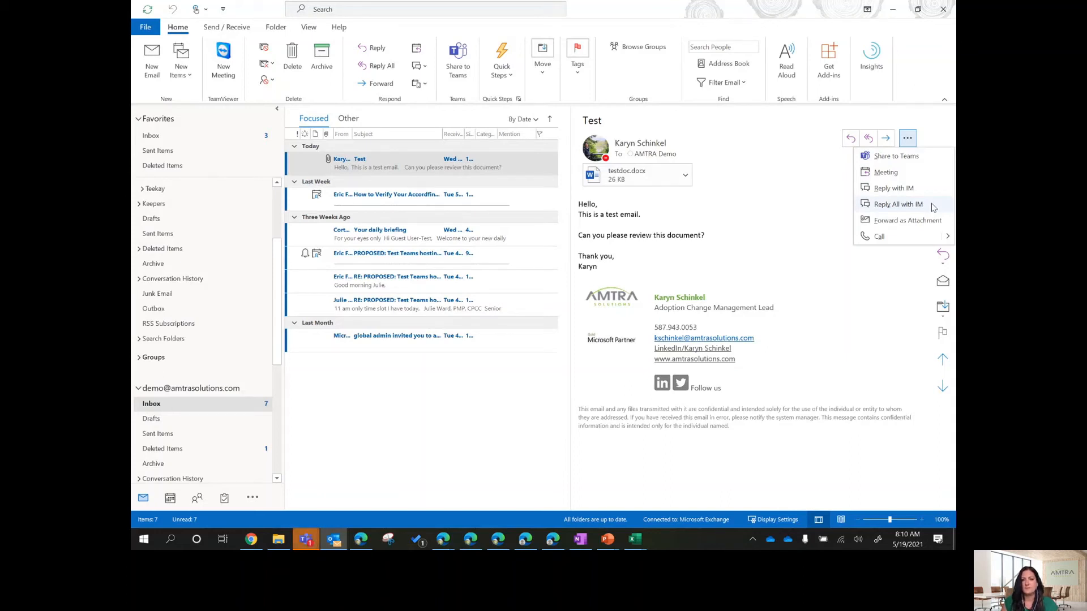
mouse_move(921, 194)
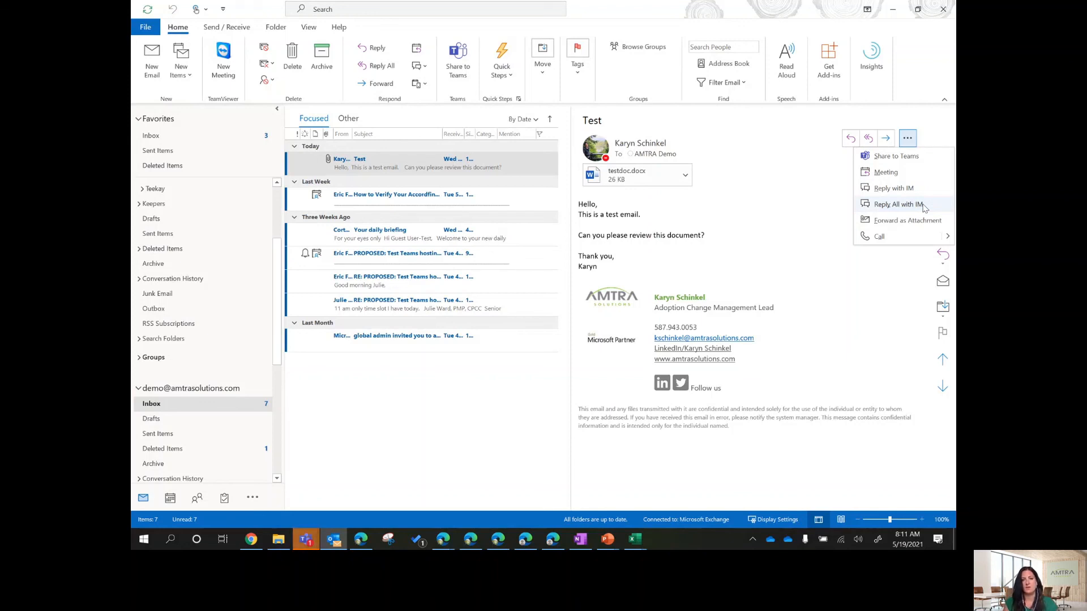
mouse_move(908, 216)
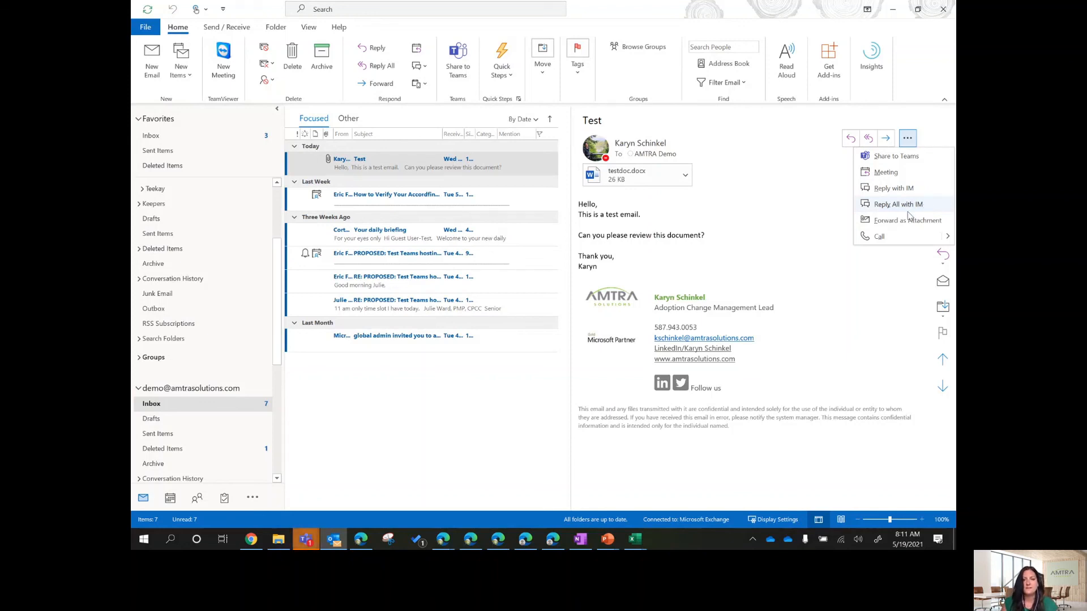
mouse_move(881, 206)
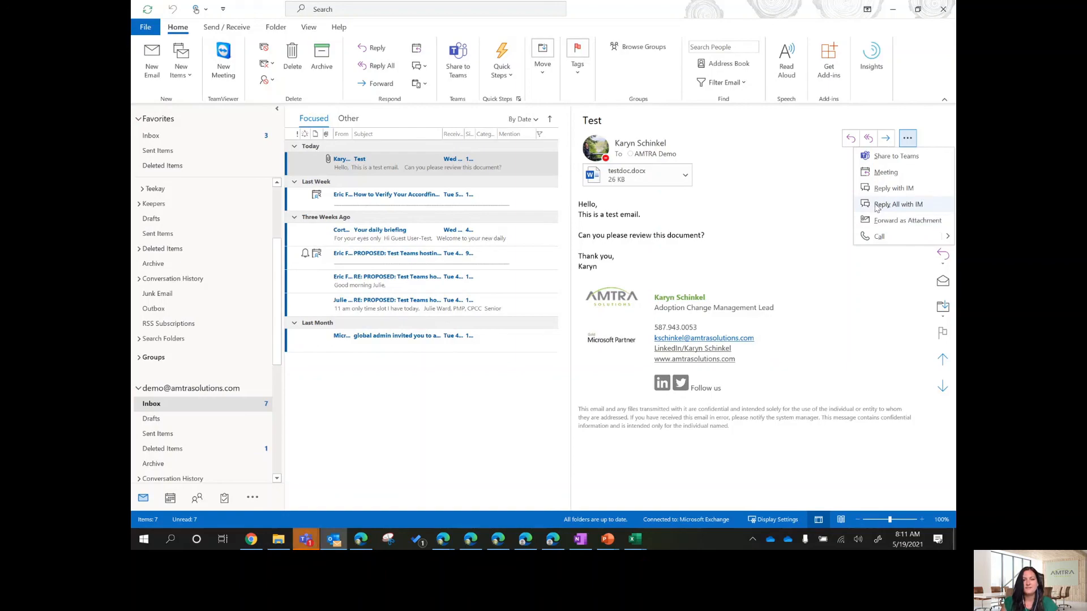